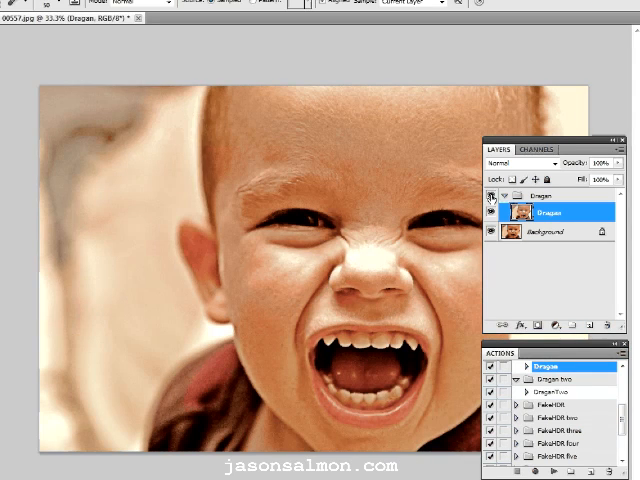
# Hide the Dragan layer group using its eye icon in the Layers panel.
pyautogui.click(491, 196)
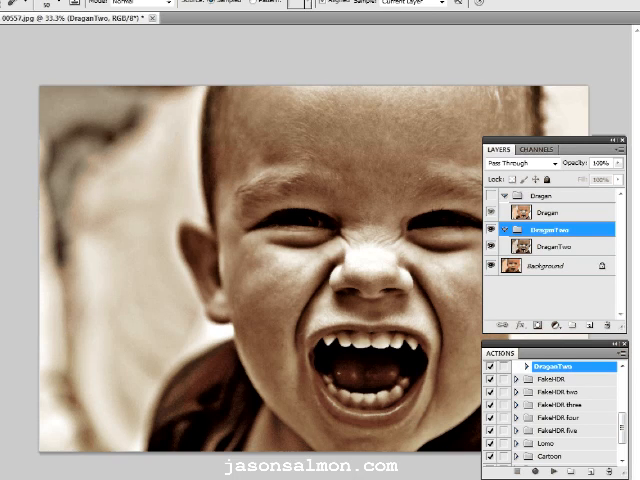
# Turn the Dragan group's visibility back on above the DraganTwo result.
pyautogui.click(512, 162)
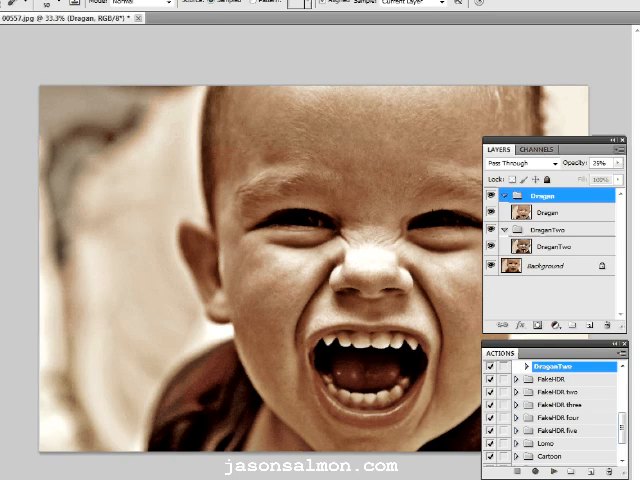
# Open the Layers panel flyout menu to reach Merge Visible.
pyautogui.click(614, 138)
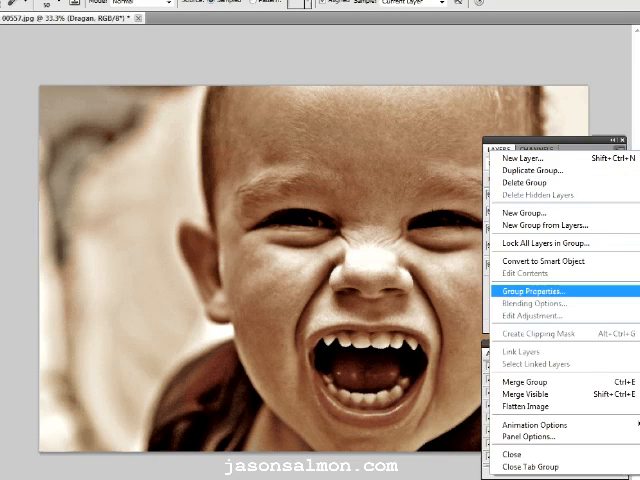
pyautogui.moveTo(525, 401)
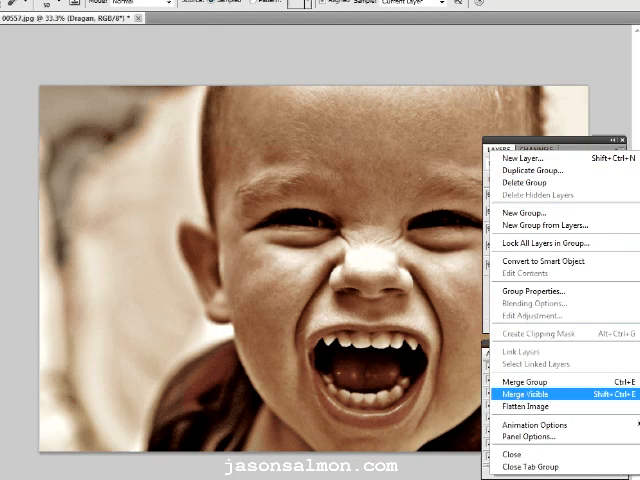